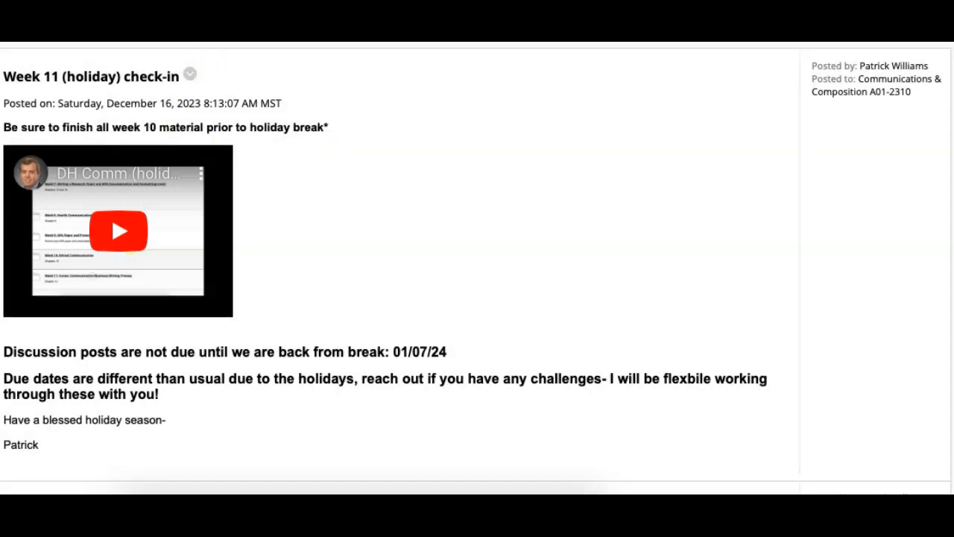
- Open the Week 11- Career Communication/Business Writing Process folder from the course content
{"action": "scroll", "scroll_direction": "down", "scroll_amount": 3}
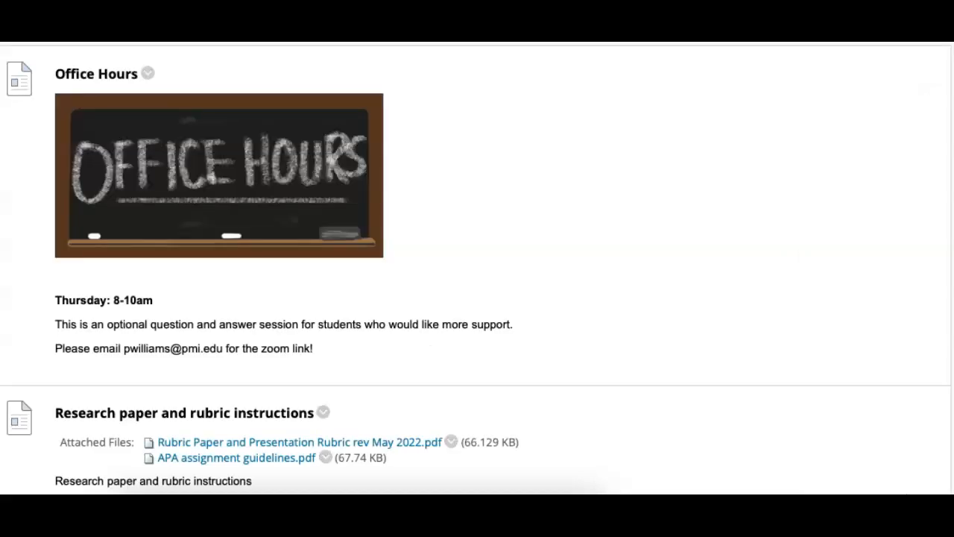
{"action": "scroll", "scroll_direction": "down", "scroll_amount": 3}
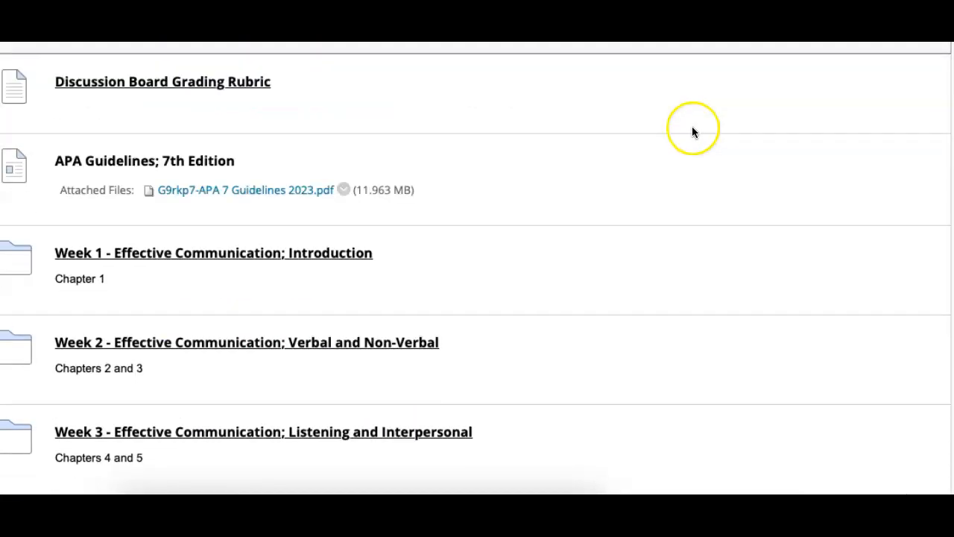
{"action": "scroll", "scroll_direction": "down", "scroll_amount": 3}
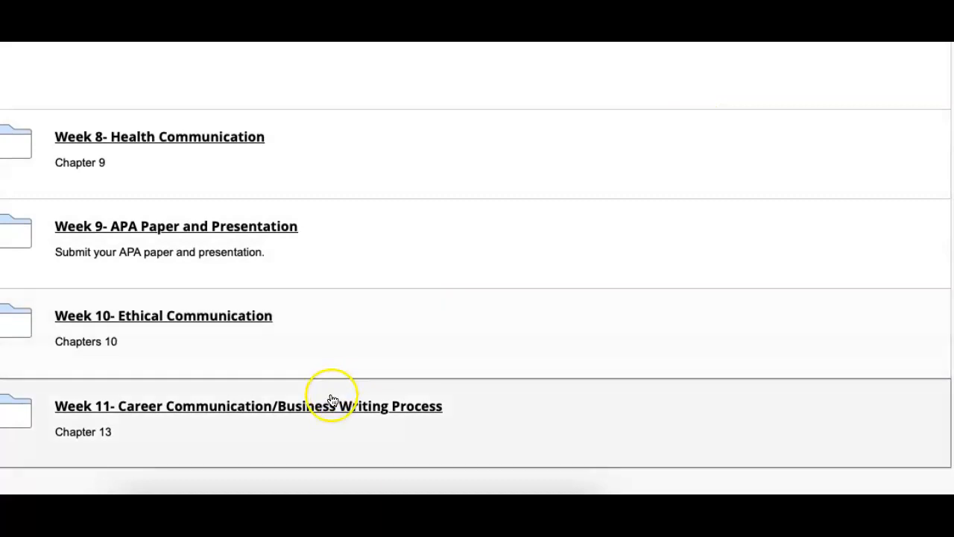
{"action": "left_click", "coordinate": [346, 405]}
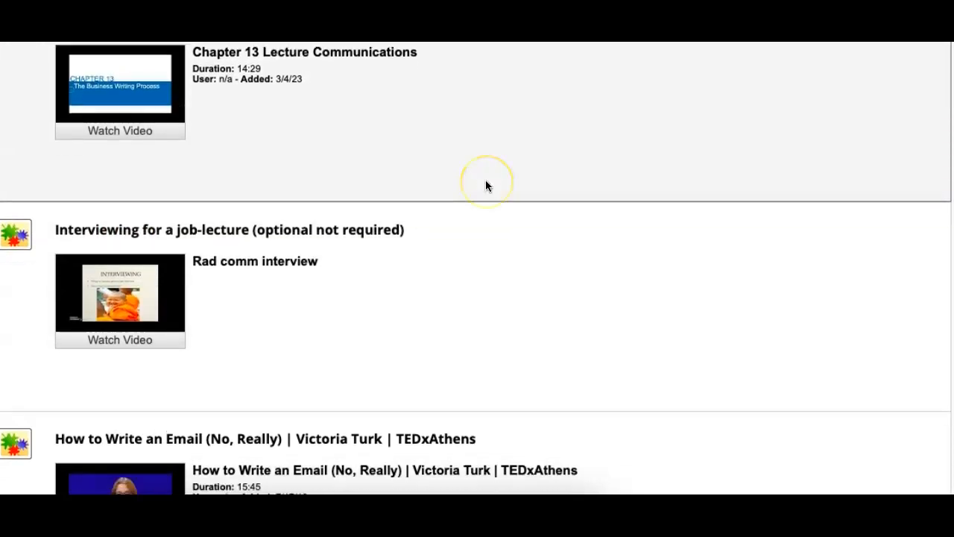
- Browse the folder's lecture videos, readings, slides and discussion assignment
{"action": "scroll", "scroll_direction": "down", "scroll_amount": 3}
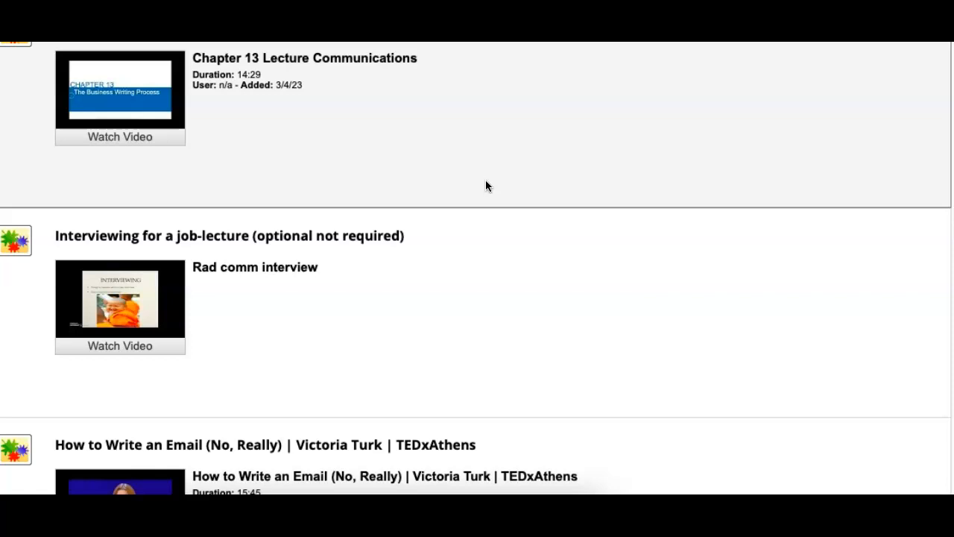
{"action": "scroll", "scroll_direction": "down", "scroll_amount": 3}
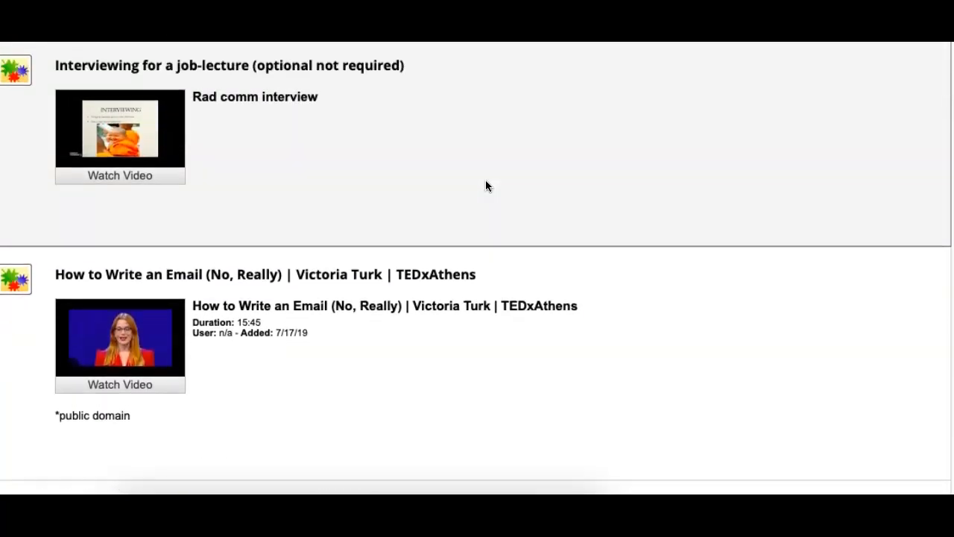
{"action": "scroll", "scroll_direction": "down", "scroll_amount": 3}
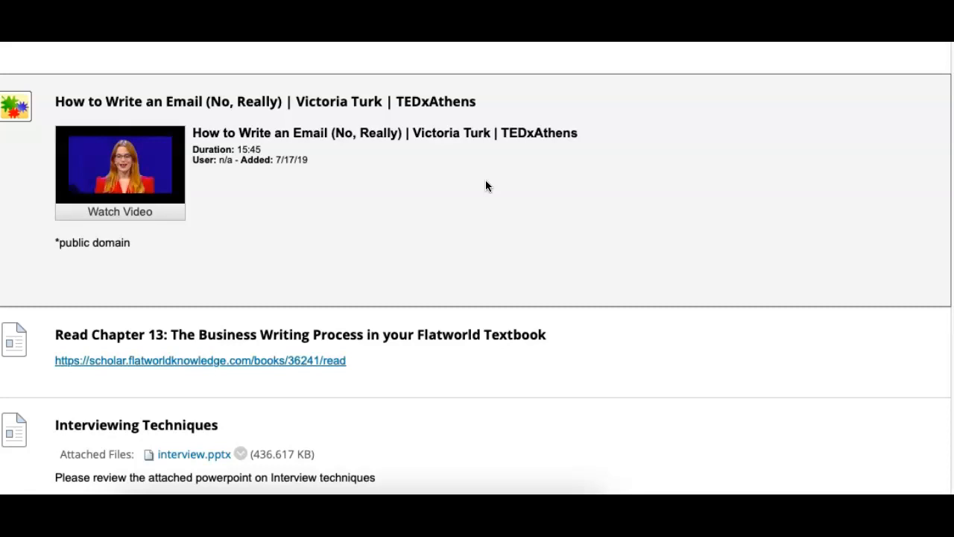
{"action": "scroll", "scroll_direction": "down", "scroll_amount": 3}
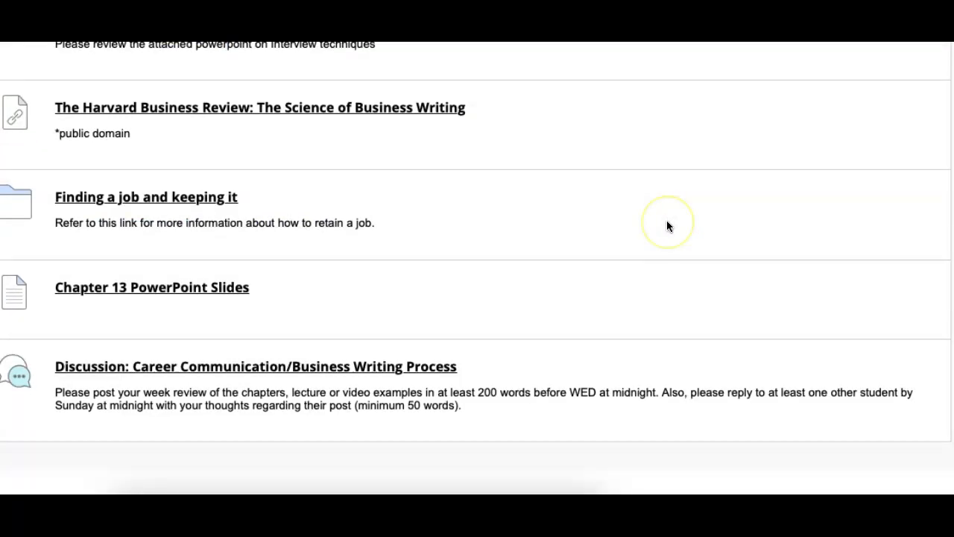